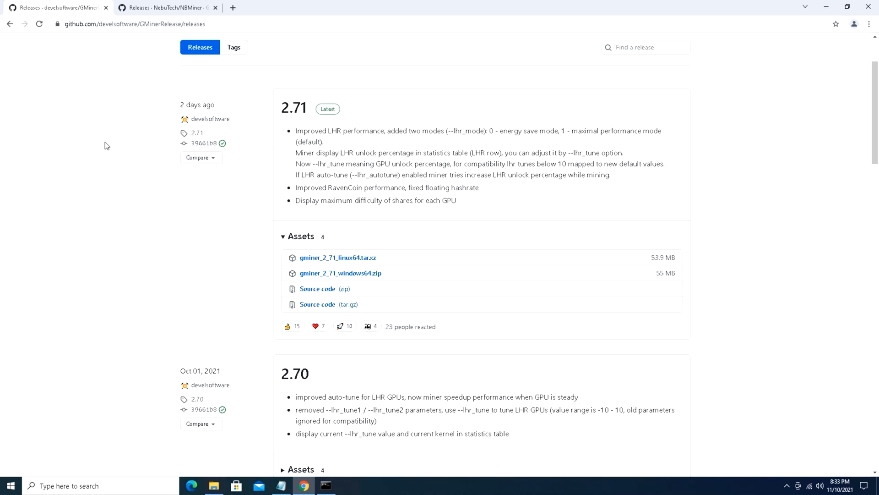
pyautogui.moveTo(310, 220)
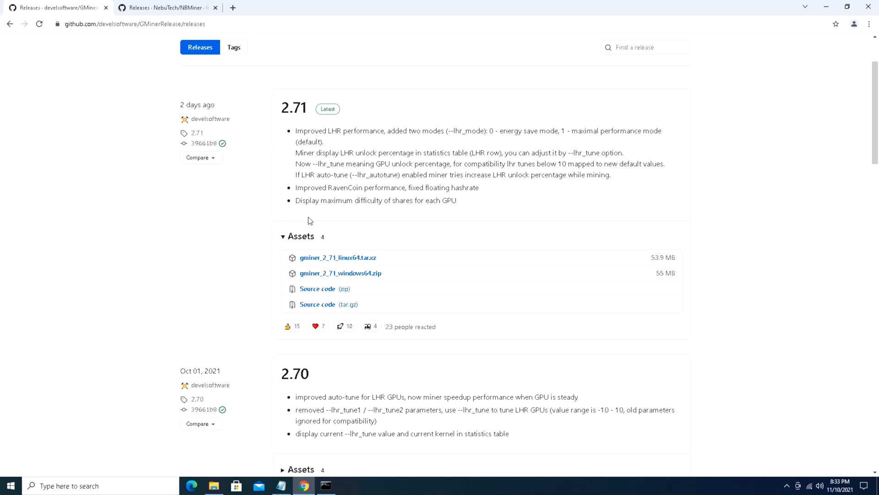
pyautogui.moveTo(317, 222)
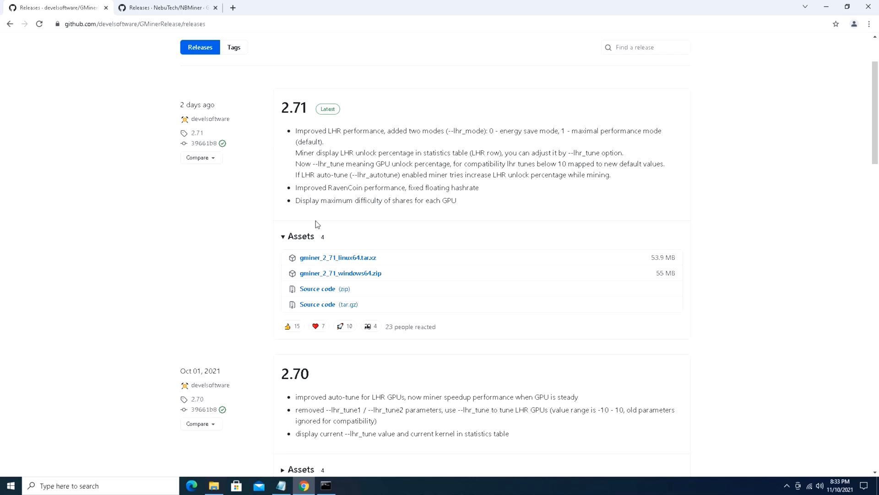
pyautogui.moveTo(192, 262)
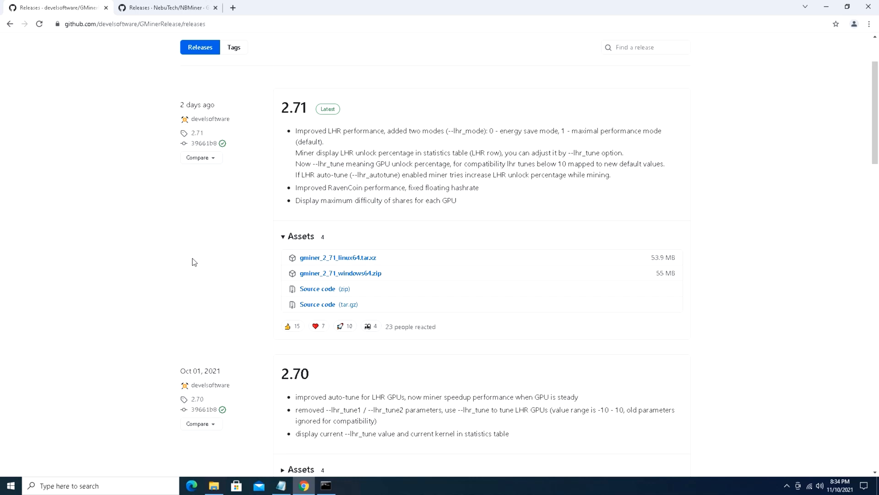
pyautogui.moveTo(177, 5)
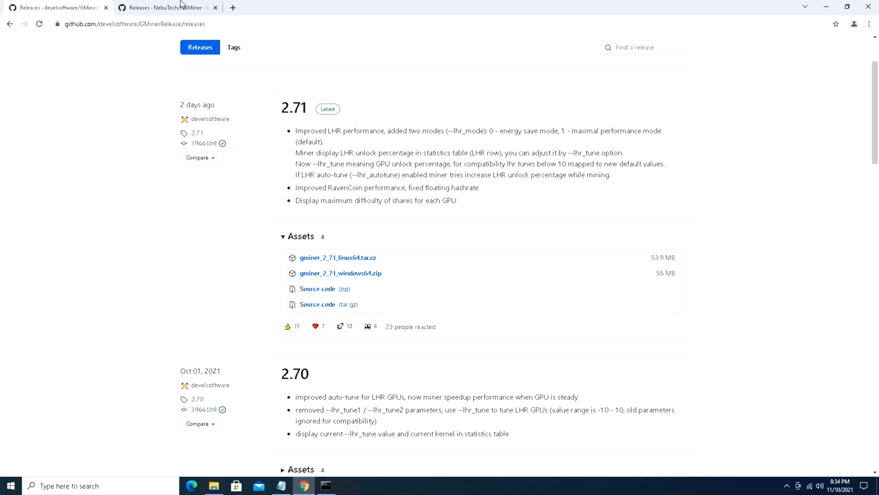
# Bring up the NBMiner GitHub releases page with the v39.7 release and its assets
pyautogui.click(165, 7)
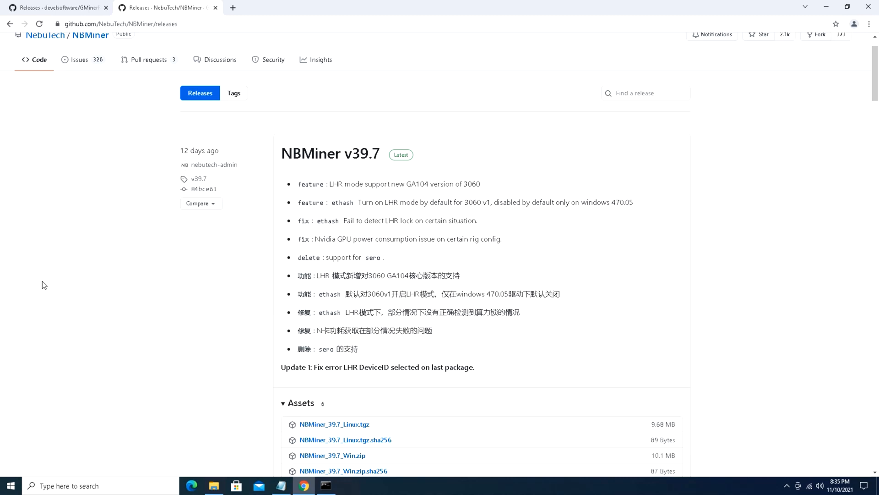
pyautogui.moveTo(841, 6)
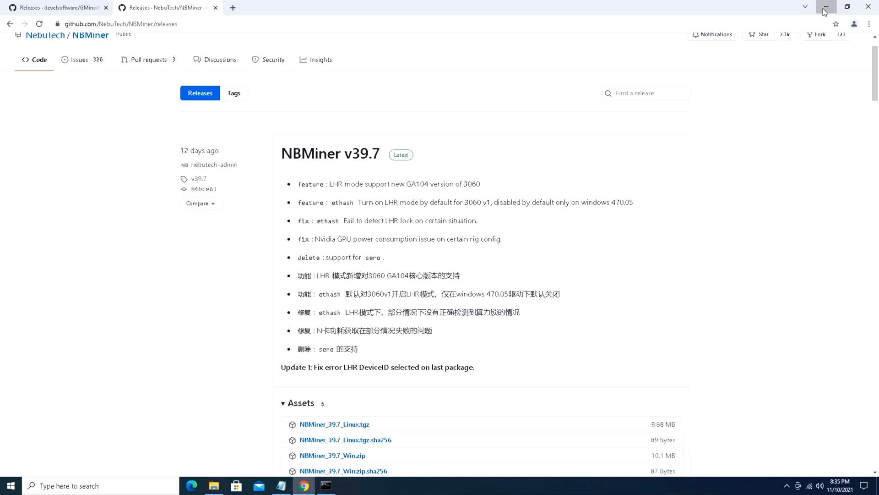
# Minimize the browser and restore the GMiner console mining ETH on 2miners at about 35 MH/s, then launch MSI Afterburner
pyautogui.click(826, 7)
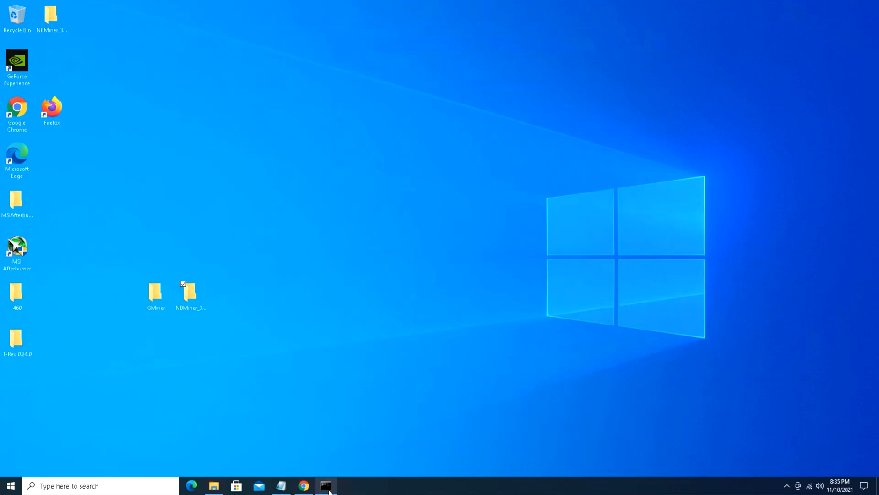
pyautogui.click(328, 486)
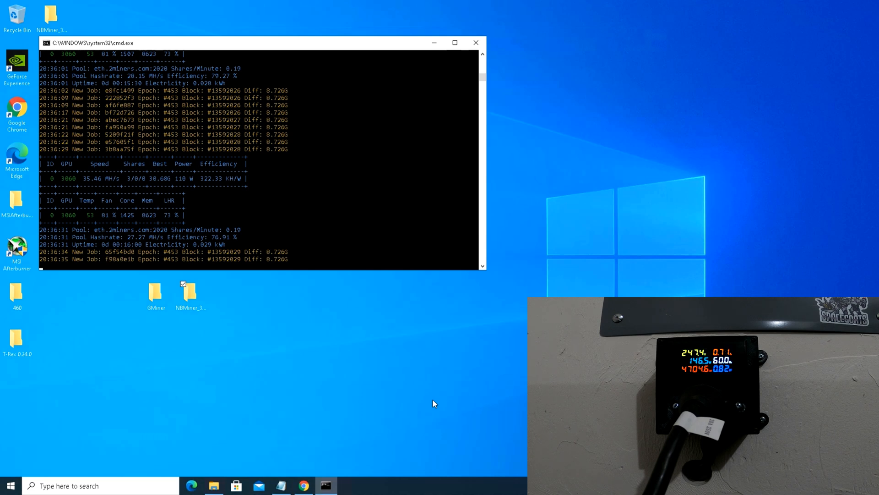
pyautogui.click(11, 485)
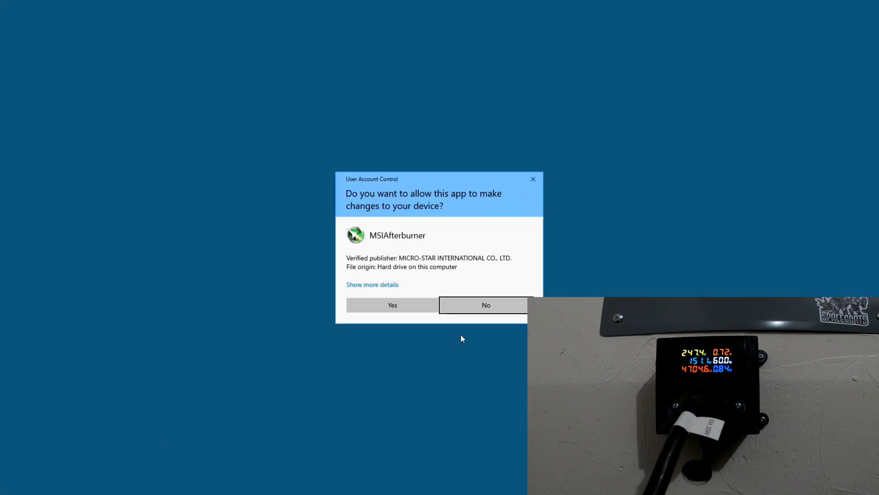
# Allow MSI Afterburner to start, showing the RTX 3060 at 65% power limit and +1323 MHz memory
pyautogui.click(392, 305)
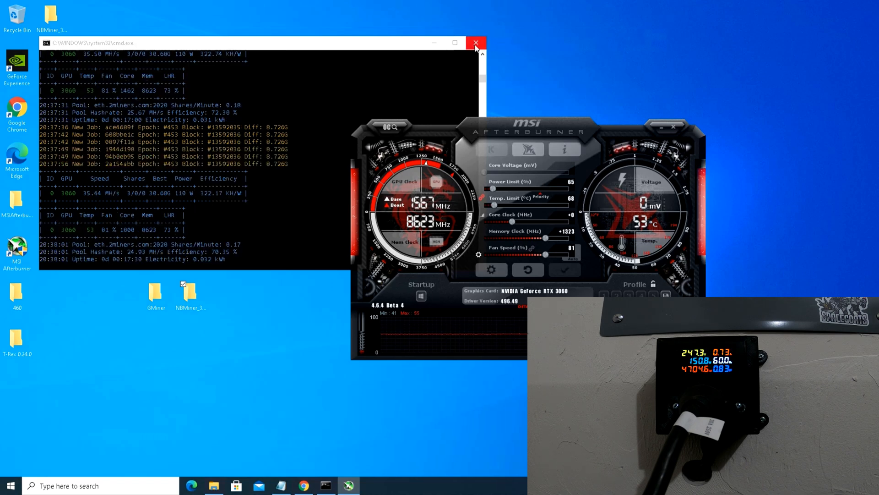
pyautogui.moveTo(475, 43)
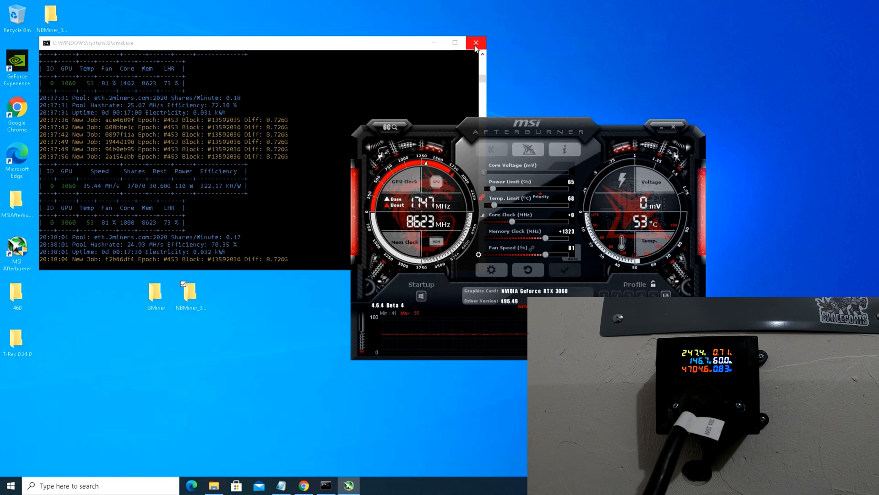
# Close the GMiner console and browse into NBMiner_39.7_Win, then the NBMiner_Win folder
pyautogui.click(475, 42)
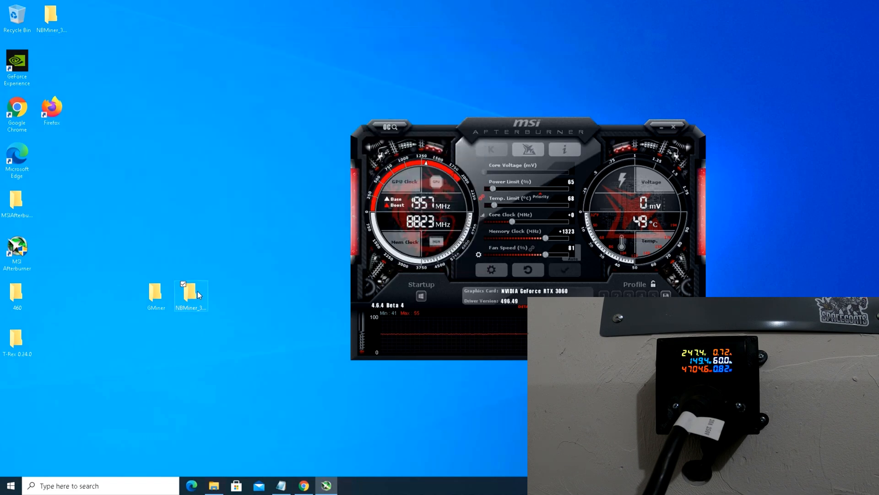
pyautogui.doubleClick(191, 295)
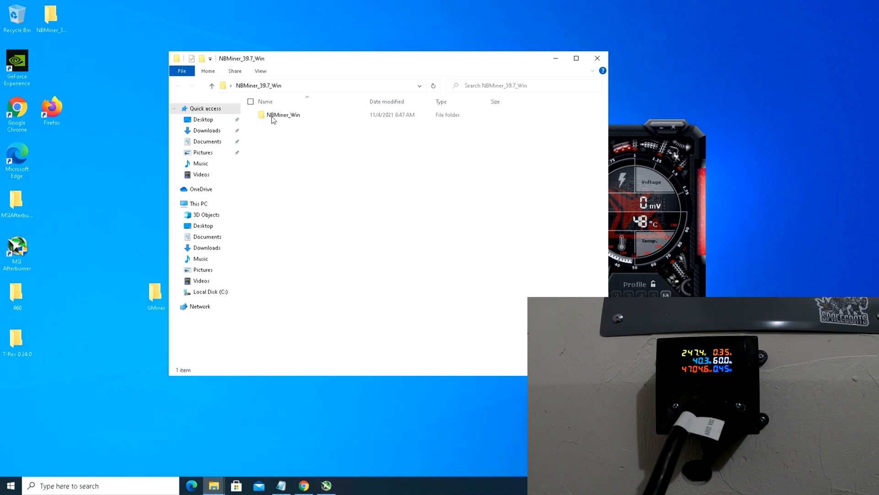
pyautogui.doubleClick(284, 114)
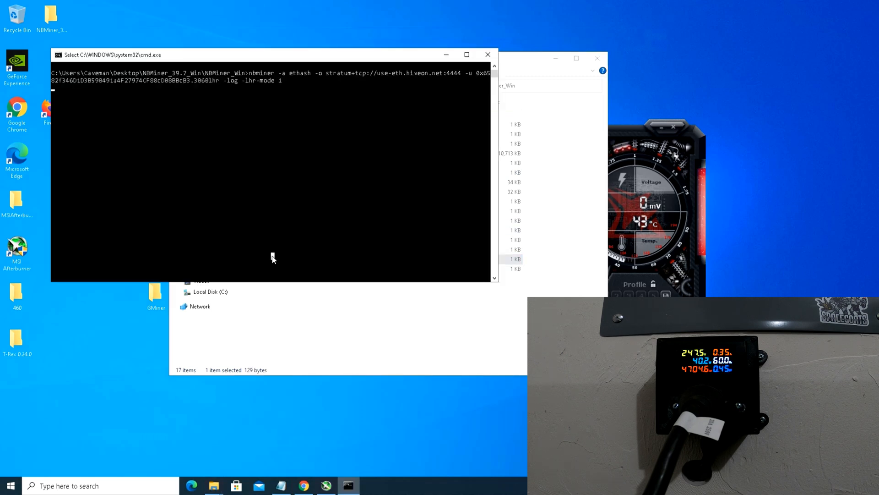
pyautogui.press('Enter')
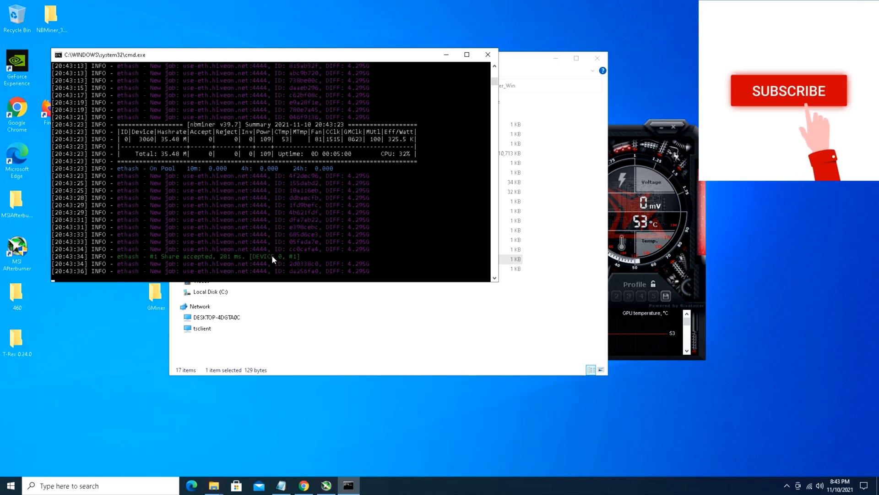
pyautogui.click(786, 90)
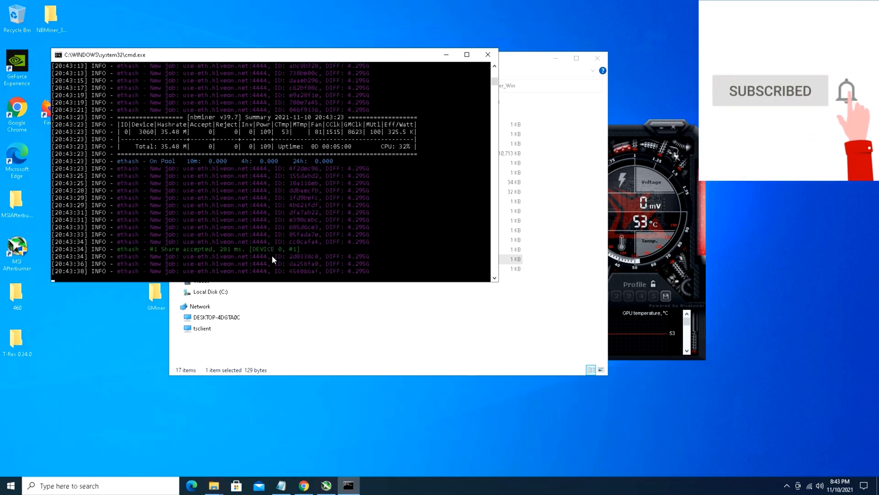